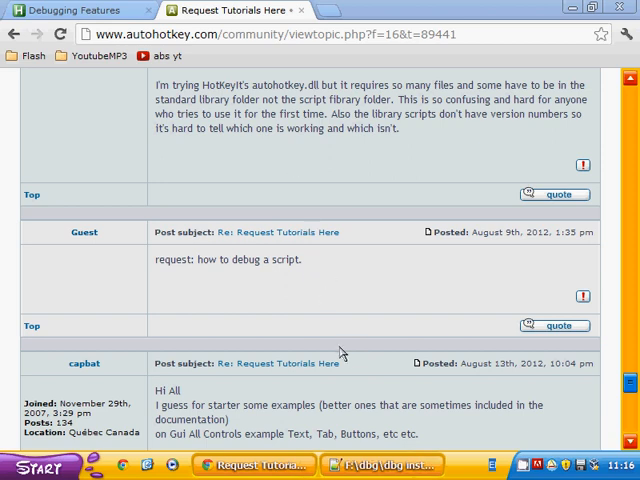
{"action": "mouse_move", "coordinate": [198, 280]}
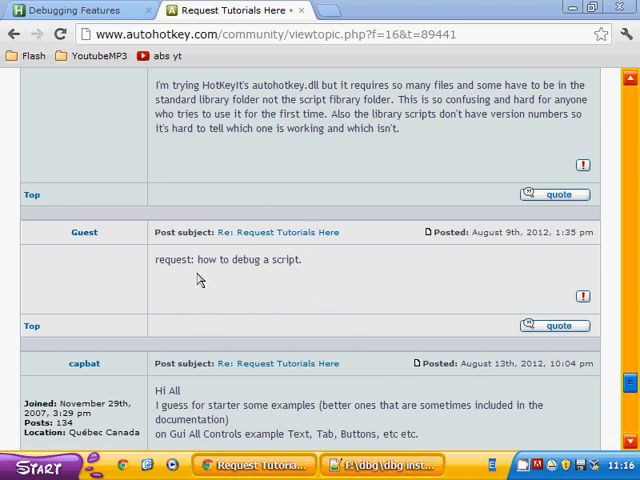
{"action": "mouse_move", "coordinate": [184, 272]}
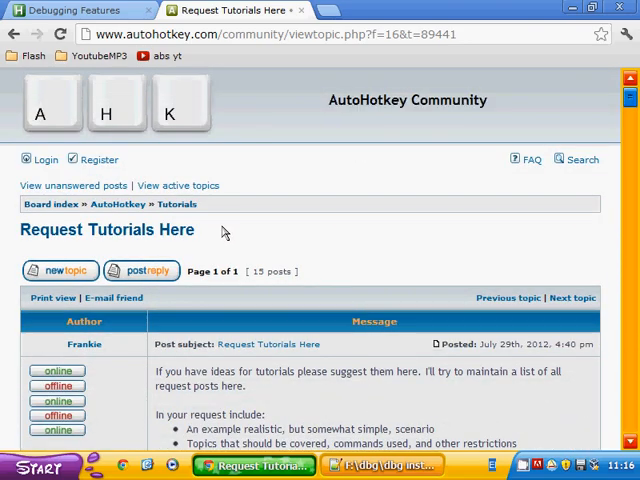
- Review the debugging instructions notes and the ahkdbg1 link
{"action": "scroll", "scroll_direction": "down", "scroll_amount": 3}
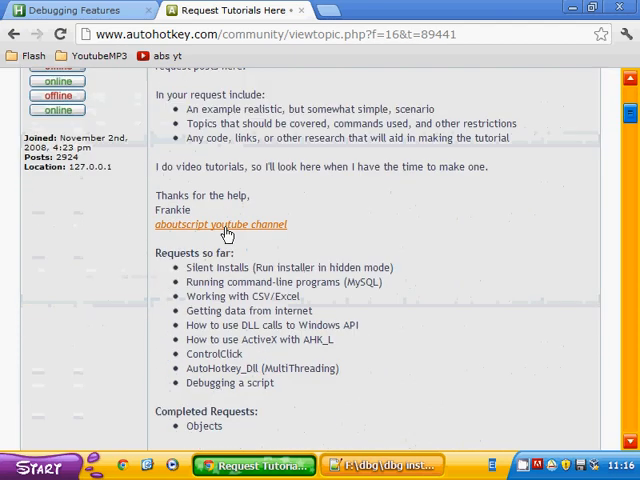
{"action": "scroll", "scroll_direction": "down", "scroll_amount": 3}
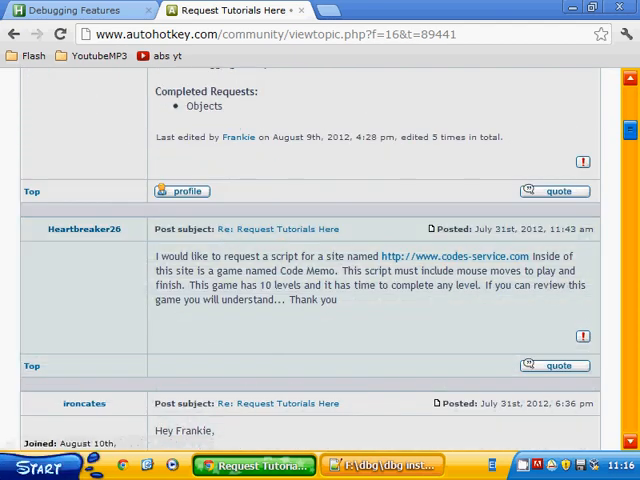
{"action": "mouse_move", "coordinate": [196, 430]}
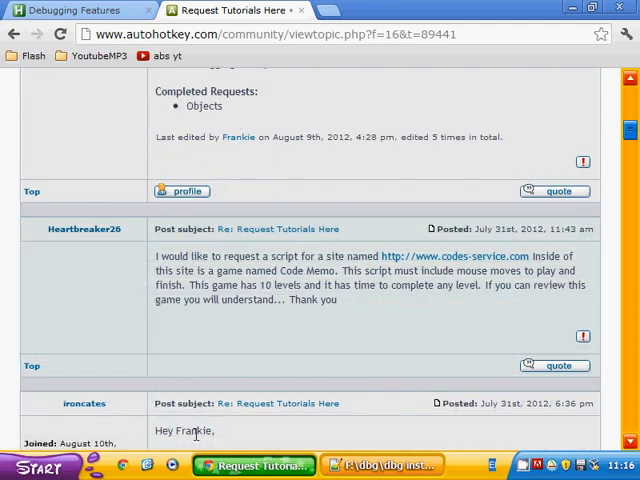
{"action": "left_click", "coordinate": [392, 464]}
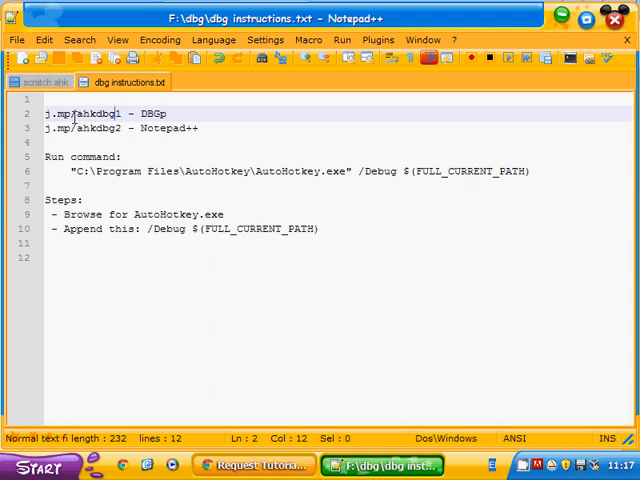
{"action": "double_click", "coordinate": [84, 112]}
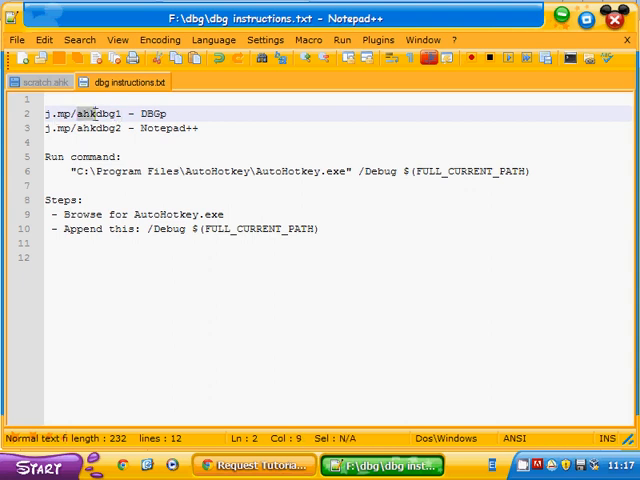
{"action": "left_click", "coordinate": [118, 112]}
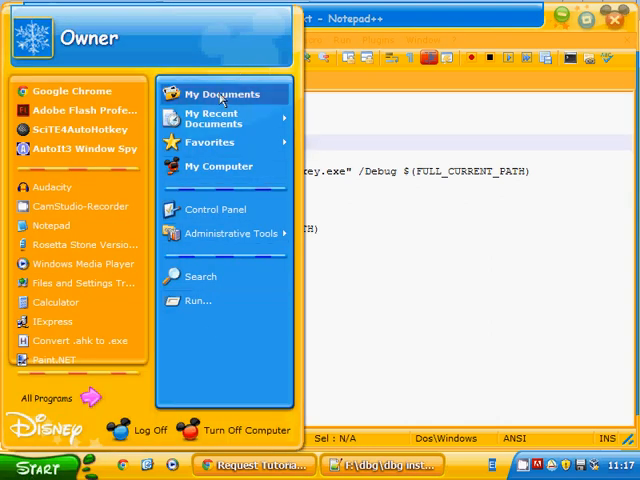
{"action": "mouse_move", "coordinate": [182, 190]}
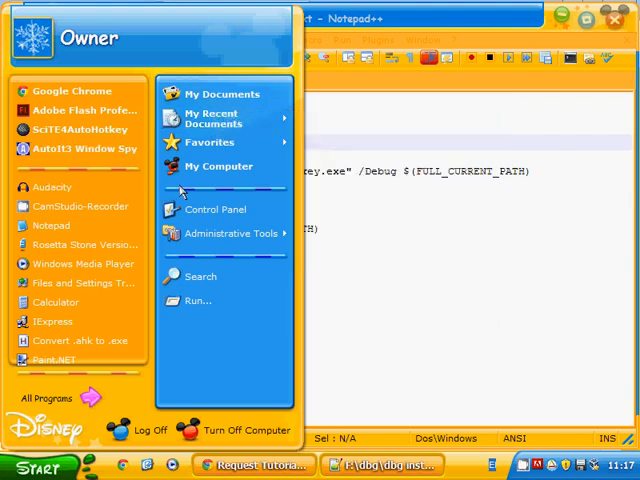
{"action": "mouse_move", "coordinate": [220, 92]}
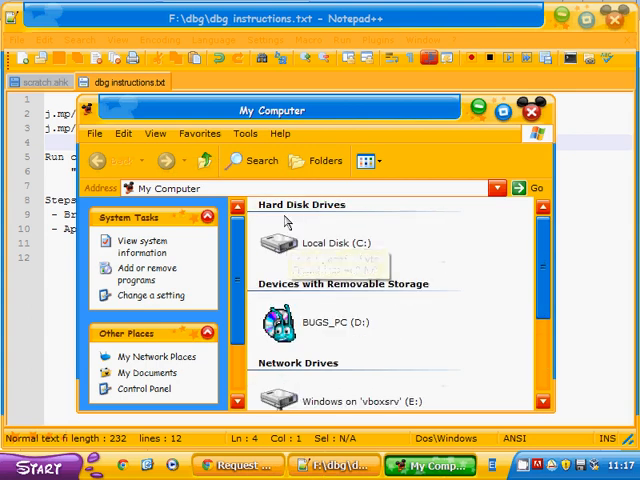
- Browse into C:\Program Files and the Notepad++ program folder
{"action": "double_click", "coordinate": [270, 244]}
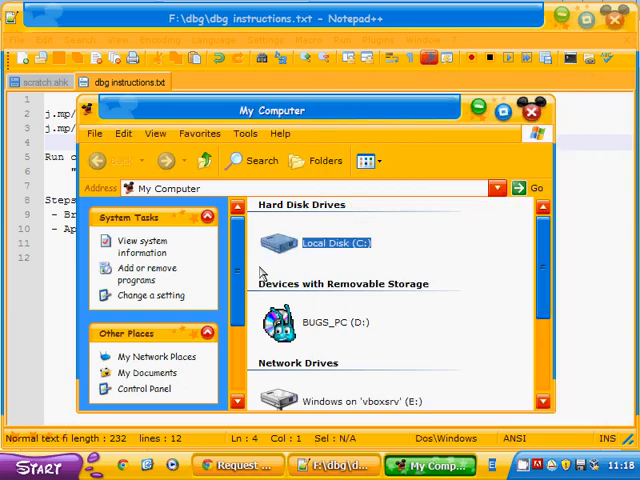
{"action": "double_click", "coordinate": [336, 242]}
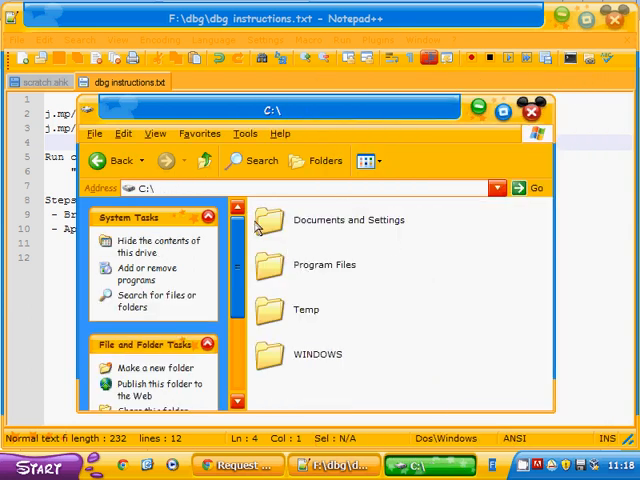
{"action": "double_click", "coordinate": [324, 264]}
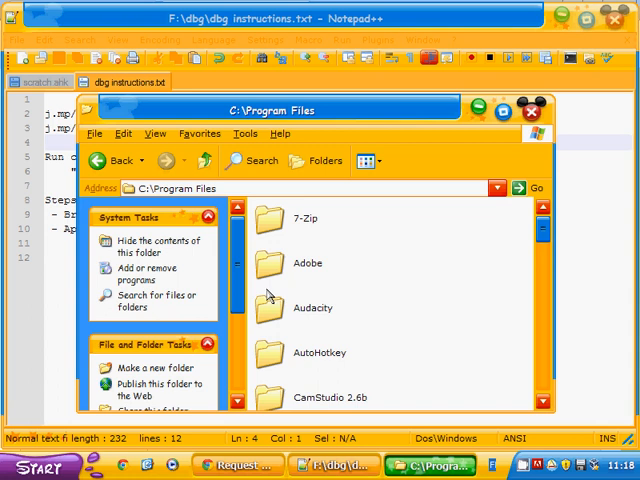
{"action": "scroll", "scroll_direction": "down", "scroll_amount": 3}
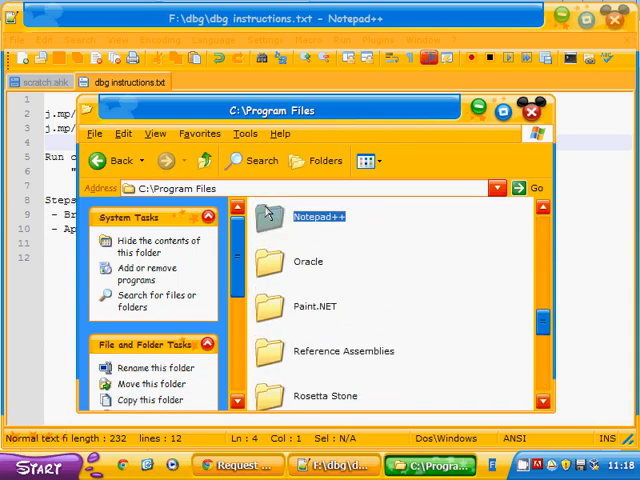
{"action": "double_click", "coordinate": [318, 216]}
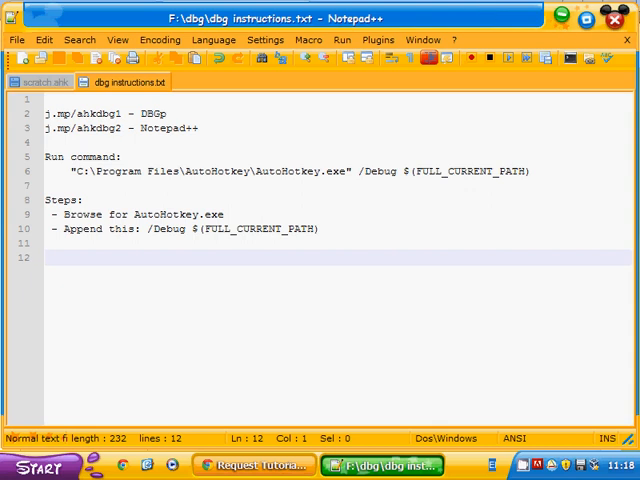
- Check the DBGp debugger settings under Plugins and accept them
{"action": "left_click", "coordinate": [380, 40]}
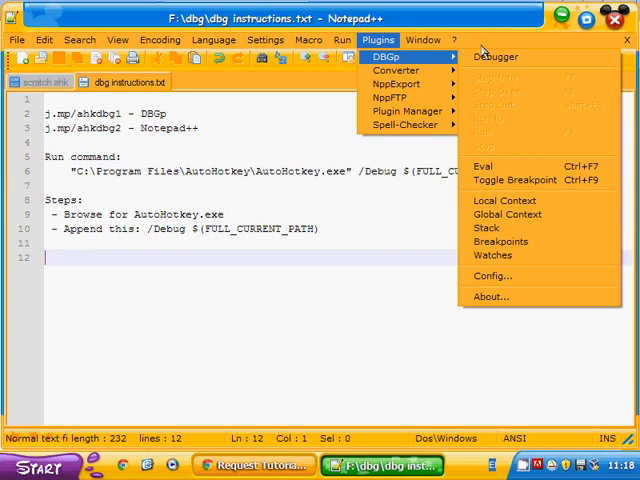
{"action": "mouse_move", "coordinate": [500, 228]}
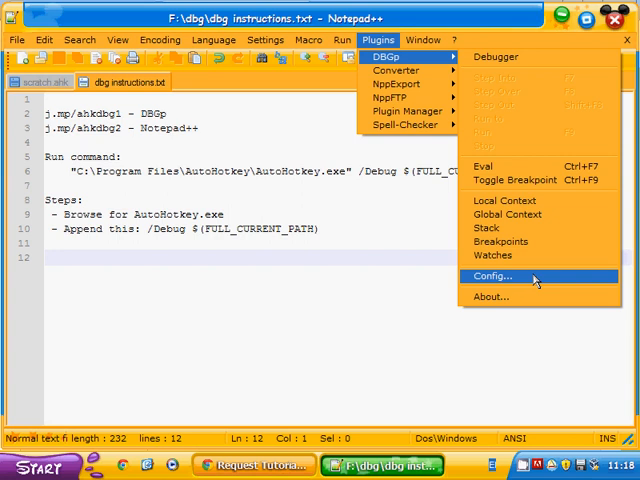
{"action": "left_click", "coordinate": [492, 276]}
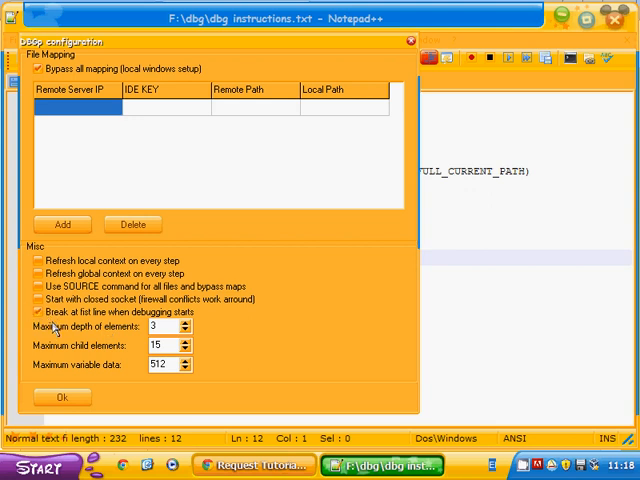
{"action": "left_click", "coordinate": [32, 312]}
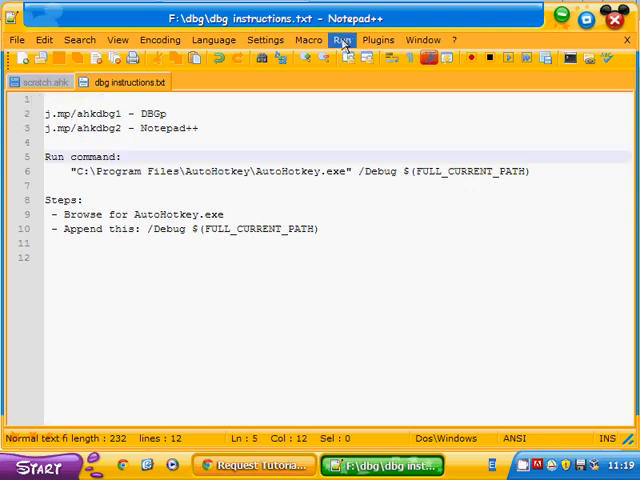
- Start a Run command and browse C:\Program Files for the AutoHotkey executable
{"action": "left_click", "coordinate": [342, 40]}
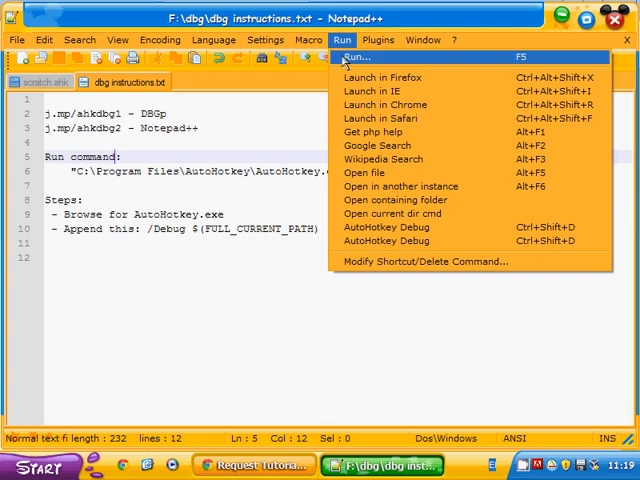
{"action": "left_click", "coordinate": [350, 60]}
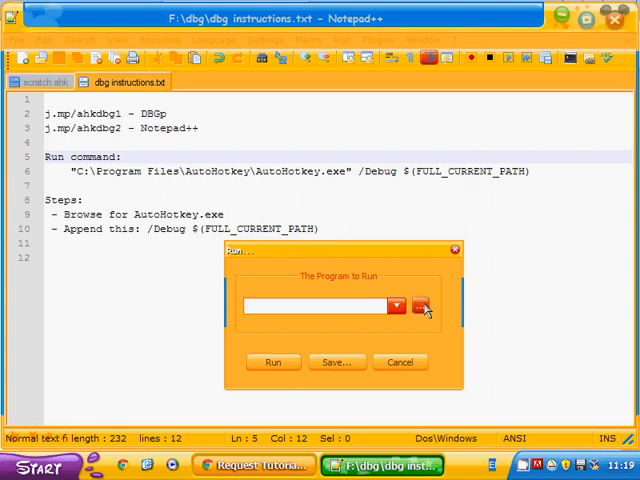
{"action": "left_click", "coordinate": [424, 308]}
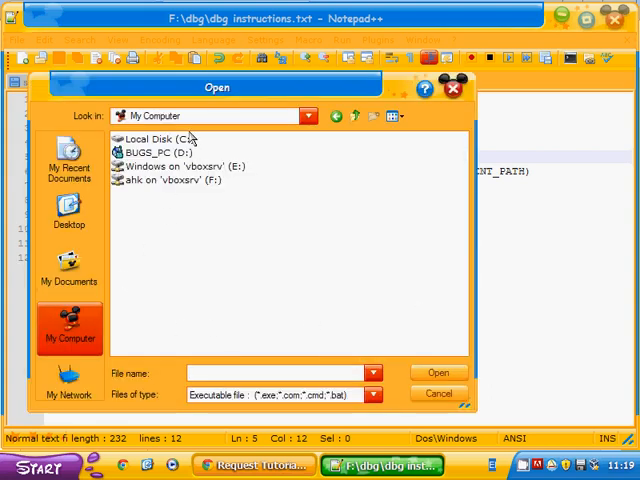
{"action": "double_click", "coordinate": [160, 136]}
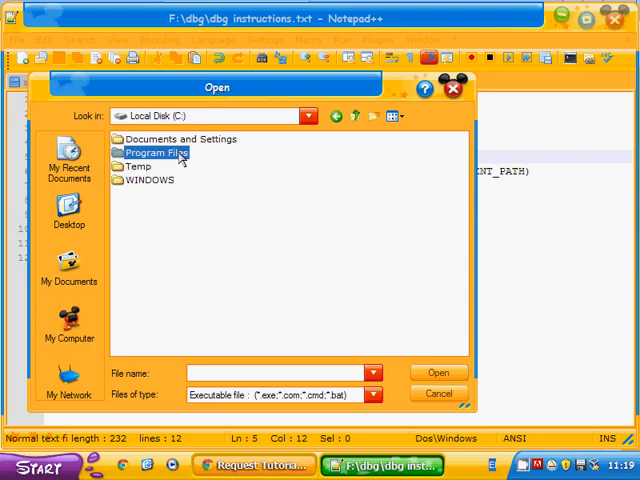
{"action": "double_click", "coordinate": [150, 152]}
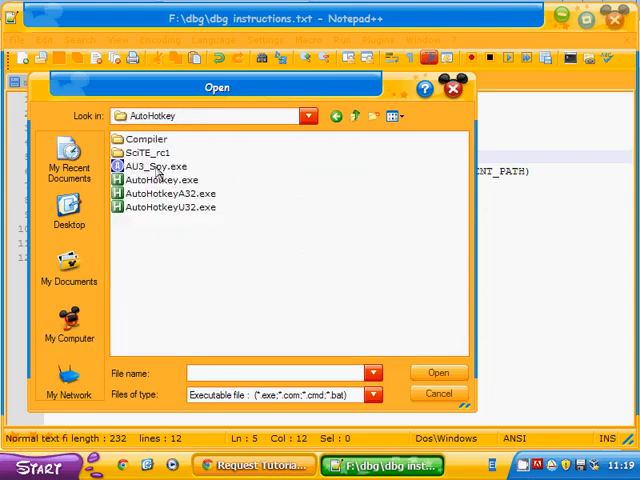
{"action": "mouse_move", "coordinate": [160, 192]}
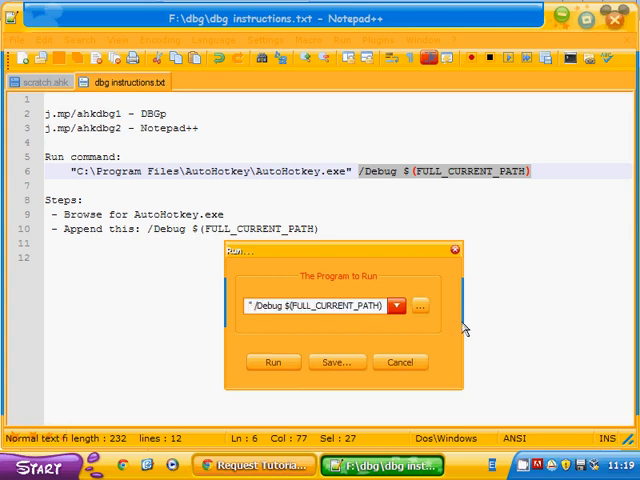
{"action": "mouse_move", "coordinate": [360, 344]}
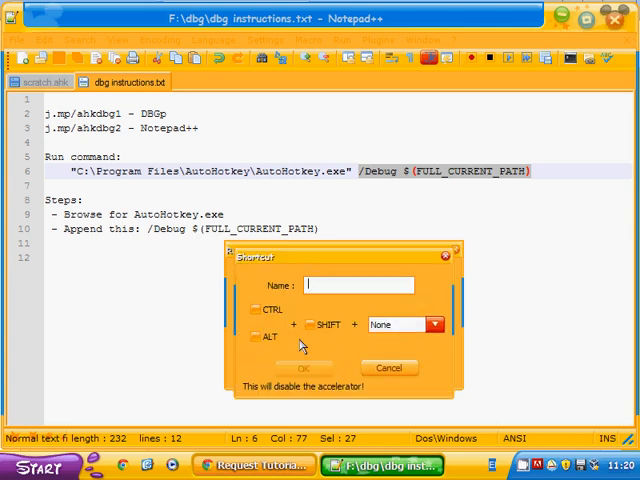
- Save the command as 'AutoHotkey Debug' with Ctrl+Shift+D and confirm it appears under Run
{"action": "left_click", "coordinate": [310, 324]}
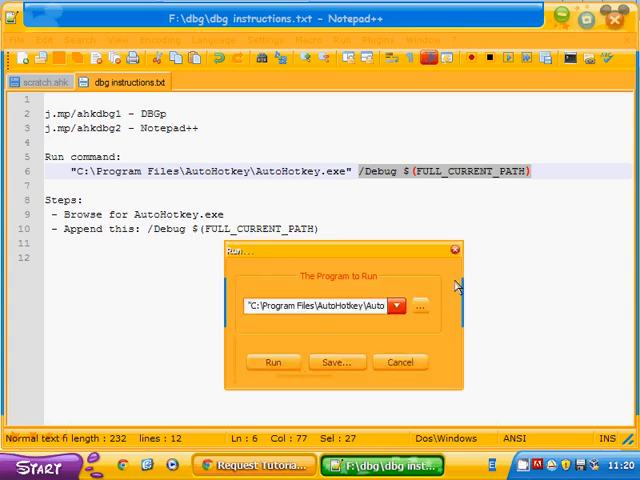
{"action": "left_click", "coordinate": [400, 360]}
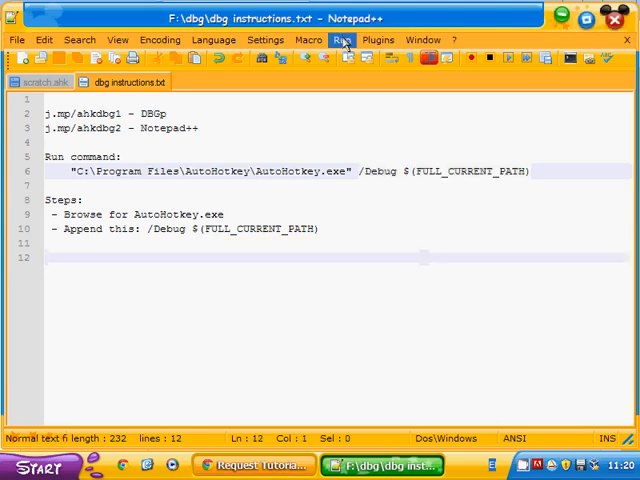
{"action": "left_click", "coordinate": [344, 40]}
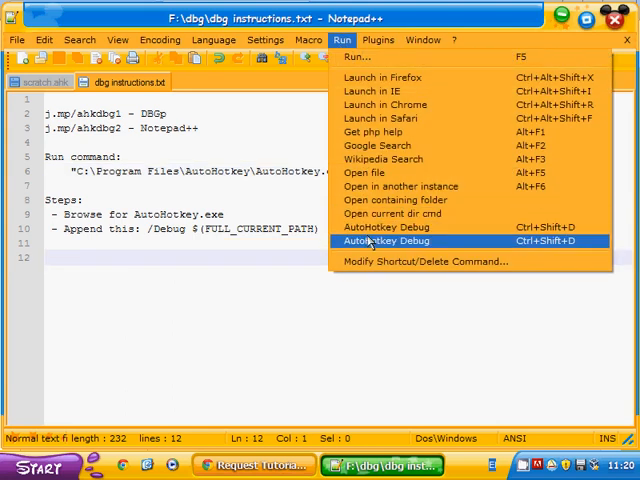
{"action": "left_click", "coordinate": [394, 240]}
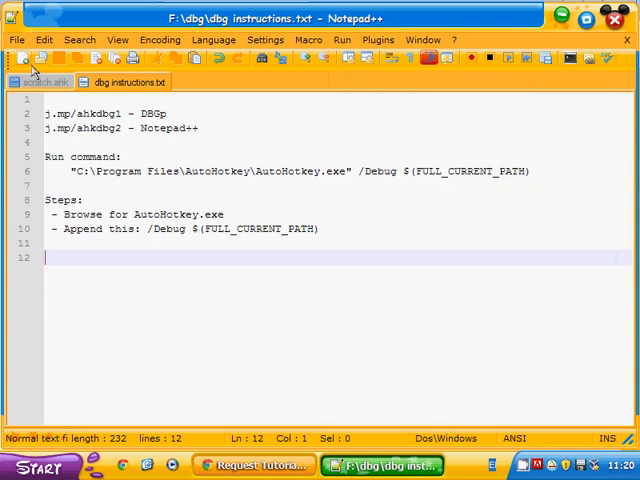
{"action": "left_click", "coordinate": [40, 82]}
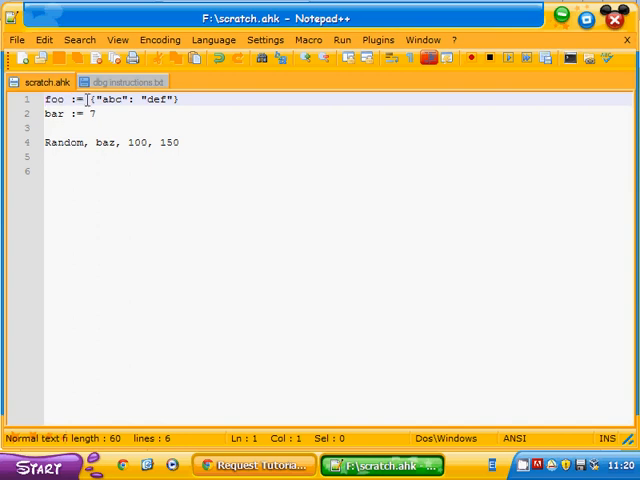
{"action": "left_click_drag", "start_coordinate": [88, 100], "coordinate": [178, 100]}
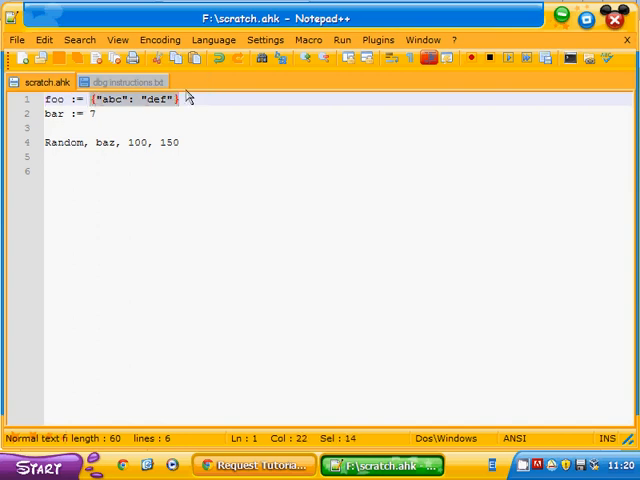
{"action": "left_click", "coordinate": [88, 142]}
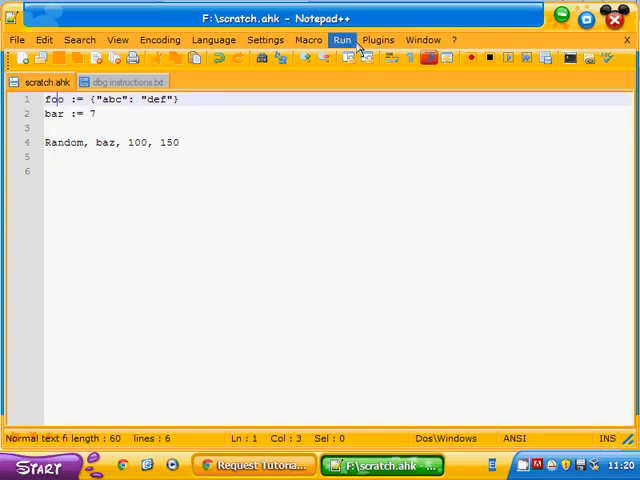
- Show the DBGp debugger panel and delete the old bar and foo watches
{"action": "left_click", "coordinate": [388, 40]}
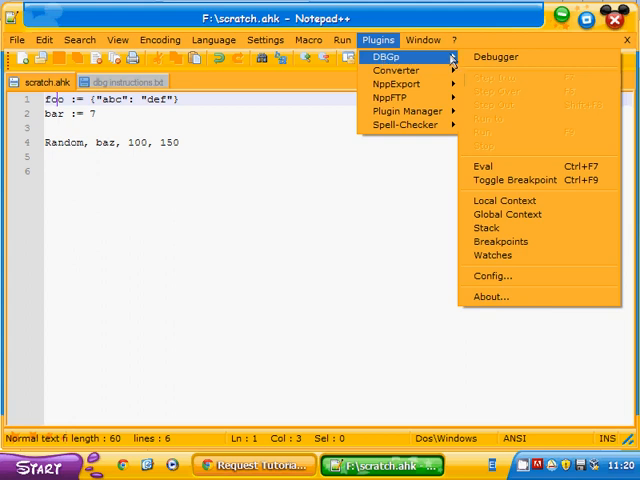
{"action": "left_click", "coordinate": [504, 56]}
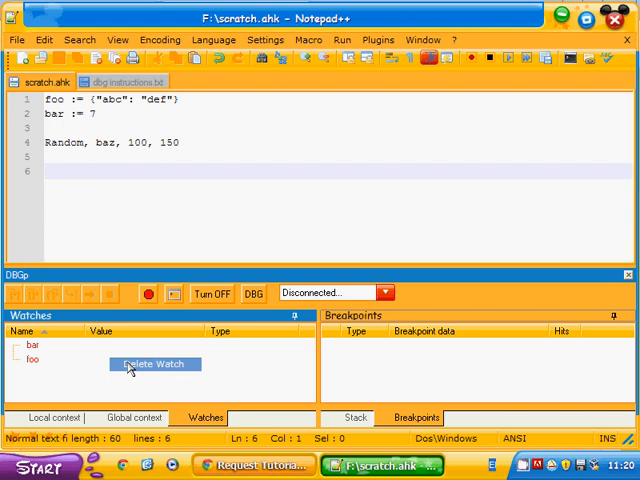
{"action": "left_click", "coordinate": [156, 364]}
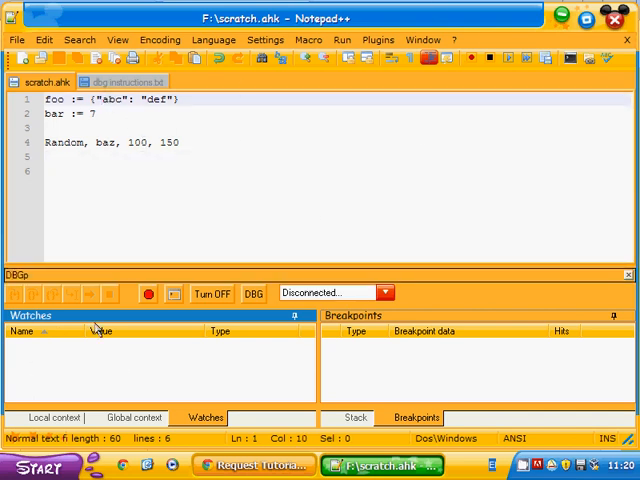
- Toggle a breakpoint on line 1 of scratch.ahk where foo is assigned
{"action": "left_click", "coordinate": [212, 292]}
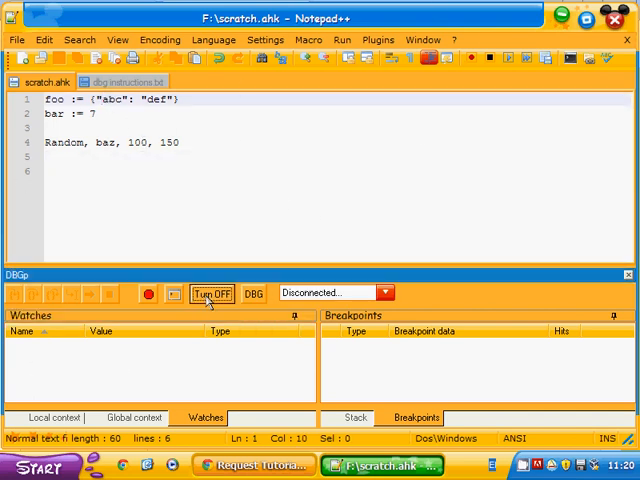
{"action": "left_click", "coordinate": [344, 40]}
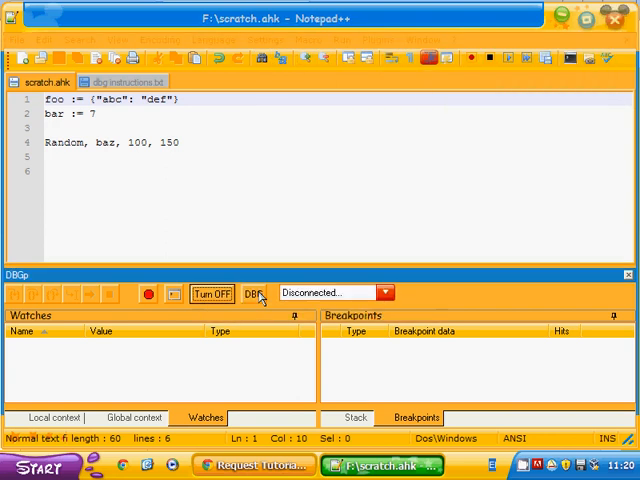
{"action": "left_click", "coordinate": [200, 178]}
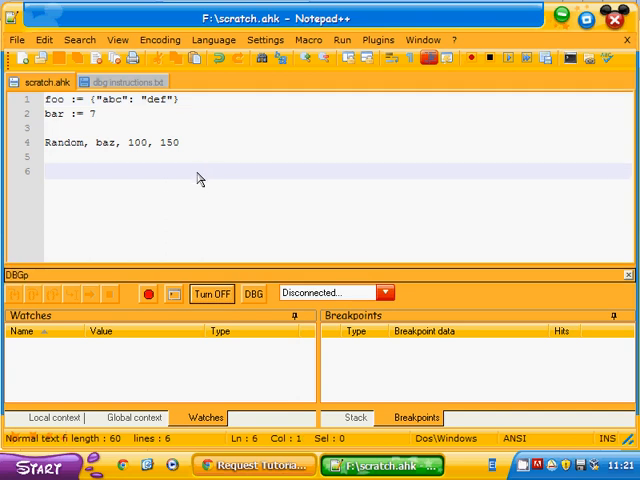
{"action": "left_click", "coordinate": [342, 40]}
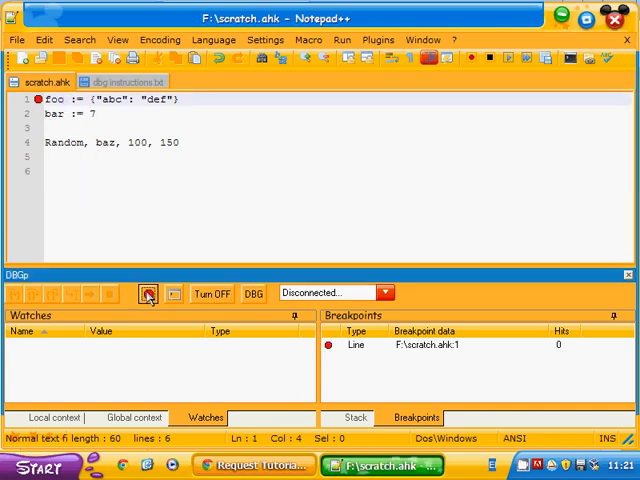
{"action": "left_click", "coordinate": [148, 292]}
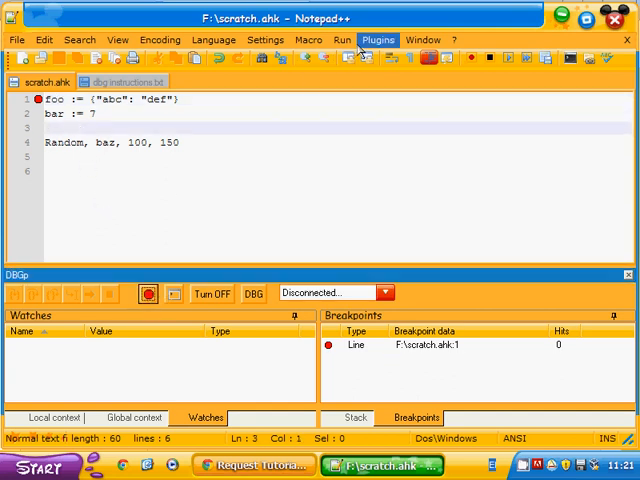
- Run AutoHotkey Debug to connect the debugger to scratch.ahk and request a new watch
{"action": "left_click", "coordinate": [370, 40]}
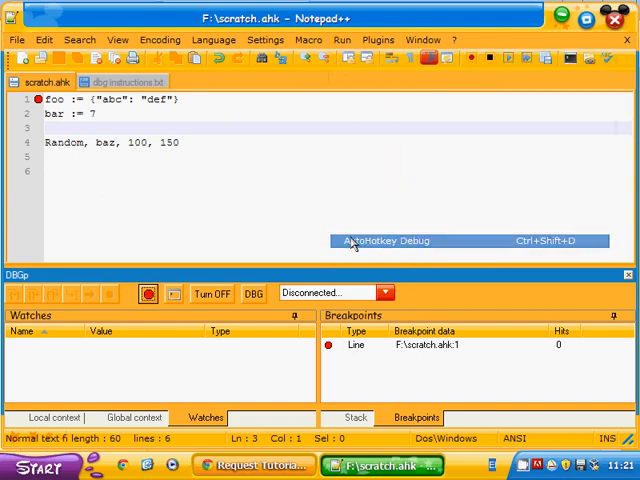
{"action": "left_click", "coordinate": [390, 240]}
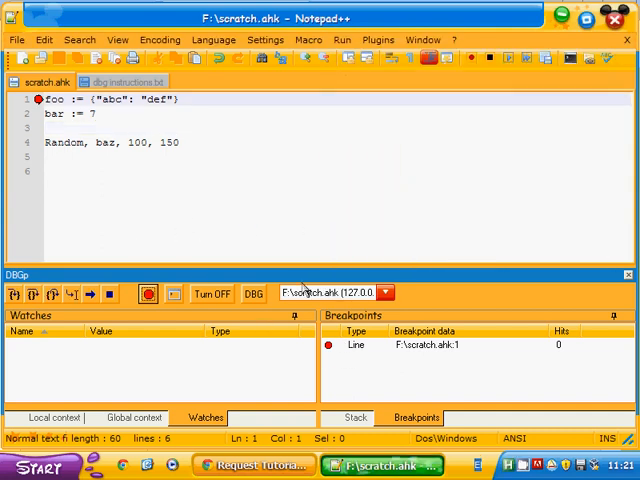
{"action": "left_click", "coordinate": [390, 292]}
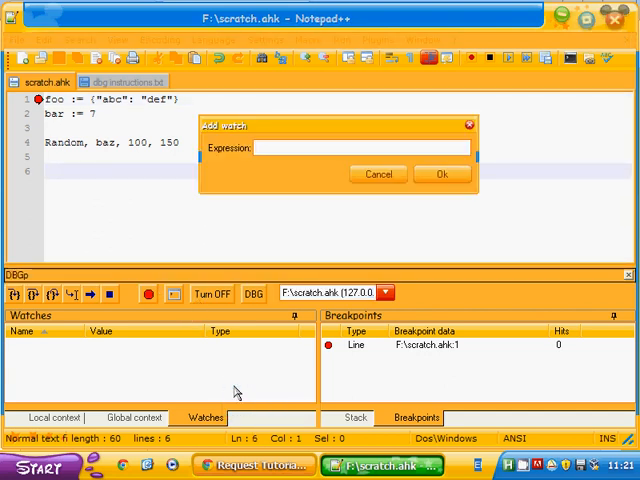
- Add watch expressions for bar, baz and foo, all still undefined
{"action": "left_click", "coordinate": [440, 172]}
{"action": "type", "text": "ba"}
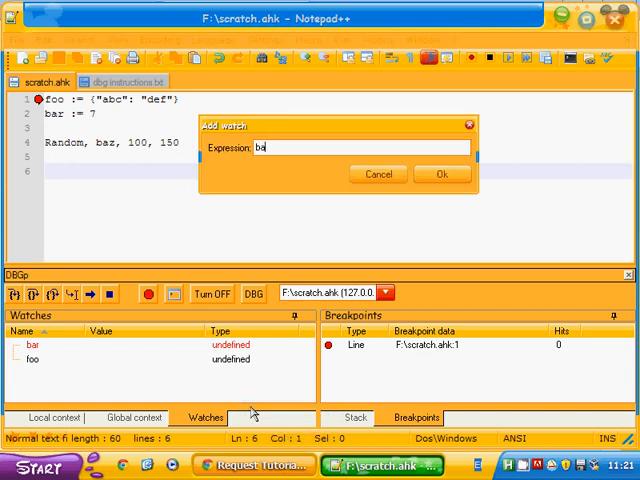
{"action": "left_click", "coordinate": [442, 174]}
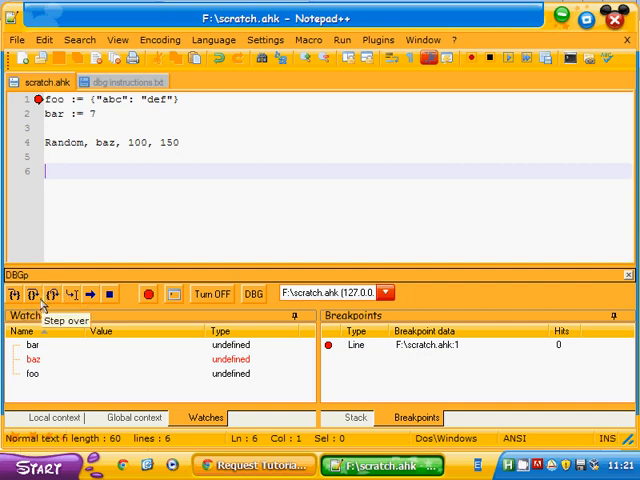
{"action": "mouse_move", "coordinate": [22, 322]}
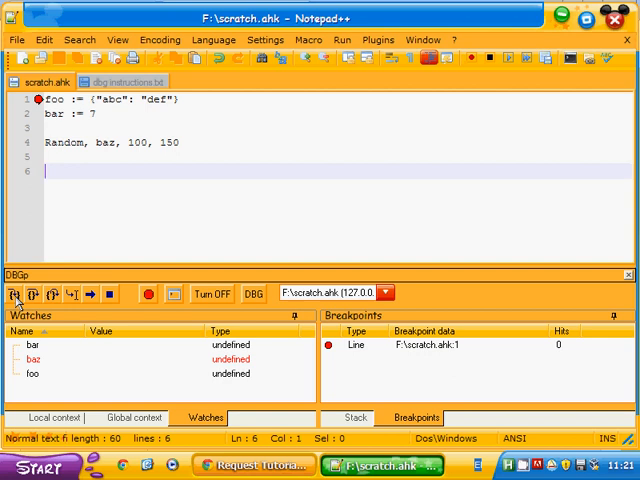
{"action": "mouse_move", "coordinate": [40, 292]}
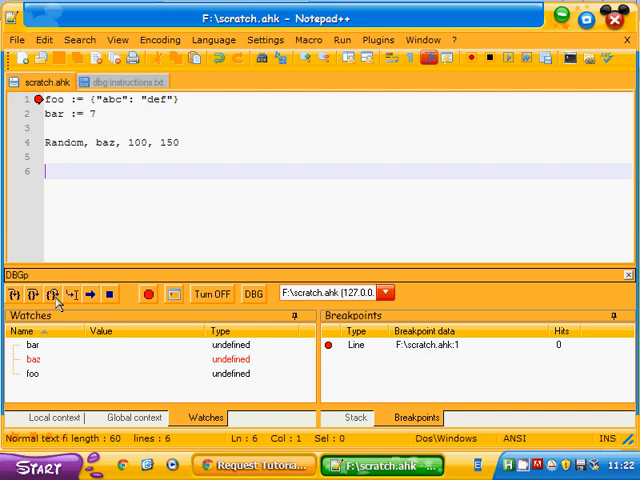
{"action": "mouse_move", "coordinate": [18, 292]}
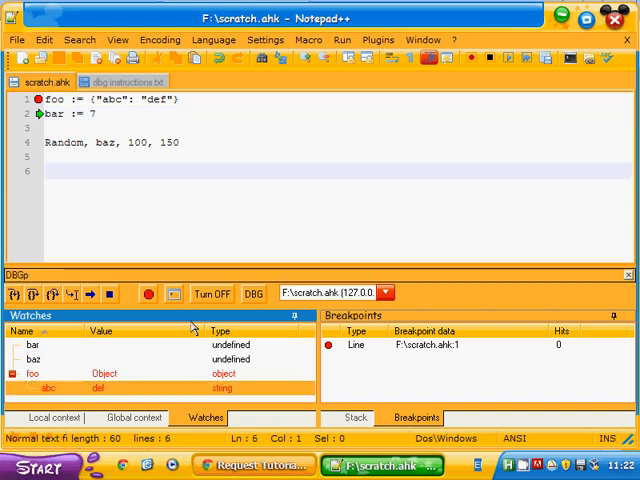
- Step over the first lines so the foo watch shows an object holding abc and def
{"action": "left_click", "coordinate": [34, 292]}
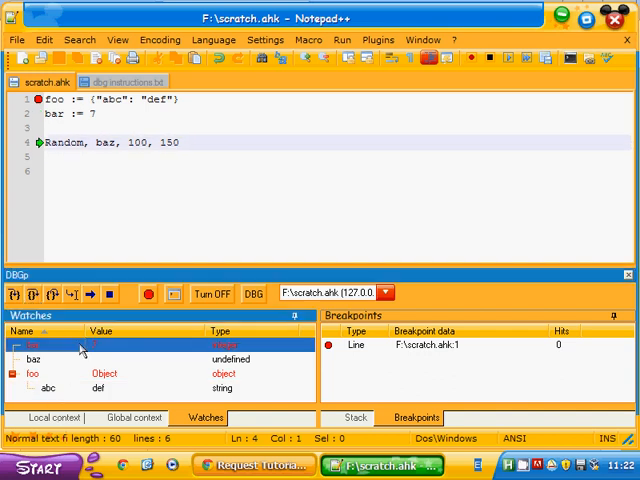
{"action": "mouse_move", "coordinate": [244, 358]}
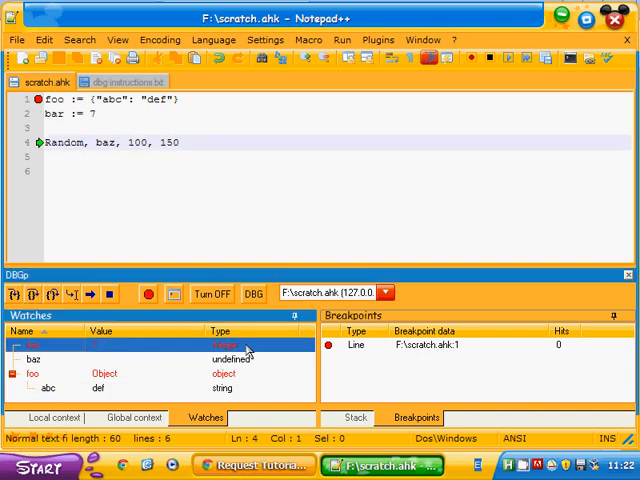
{"action": "mouse_move", "coordinate": [124, 192]}
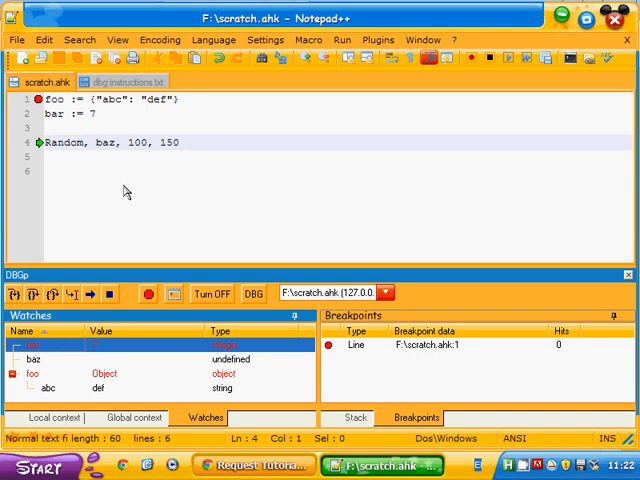
{"action": "mouse_move", "coordinate": [140, 350]}
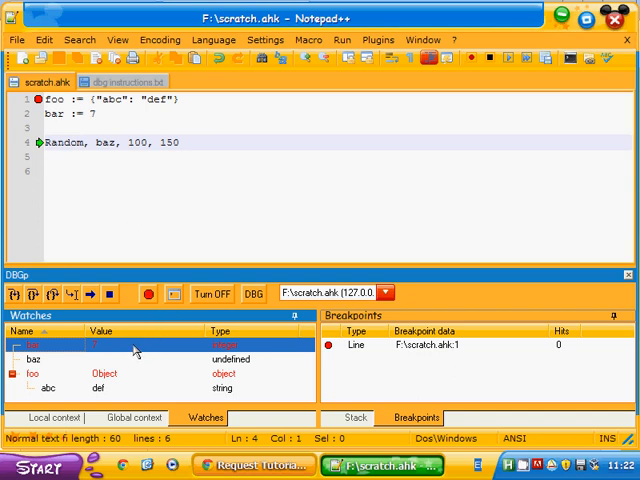
{"action": "mouse_move", "coordinate": [38, 292]}
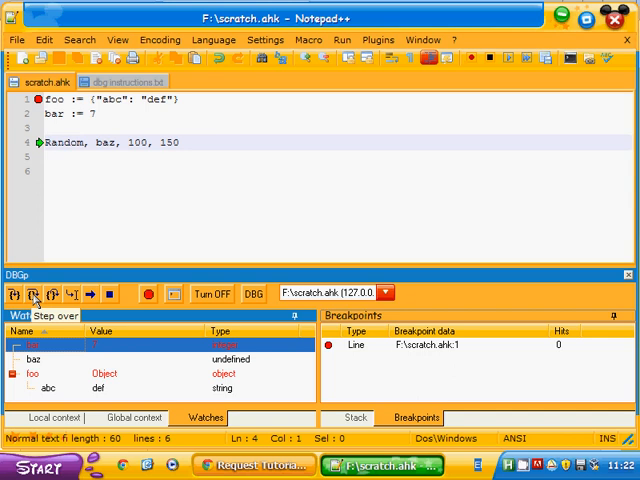
{"action": "left_click", "coordinate": [38, 292]}
{"action": "type", "text": "x"}
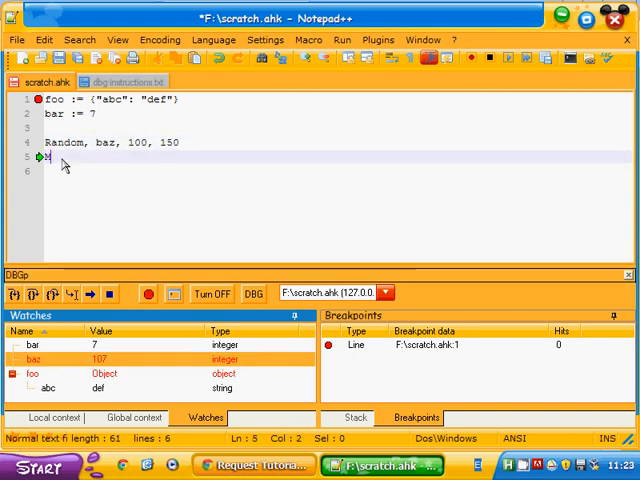
{"action": "type", "text": "MsgBox"}
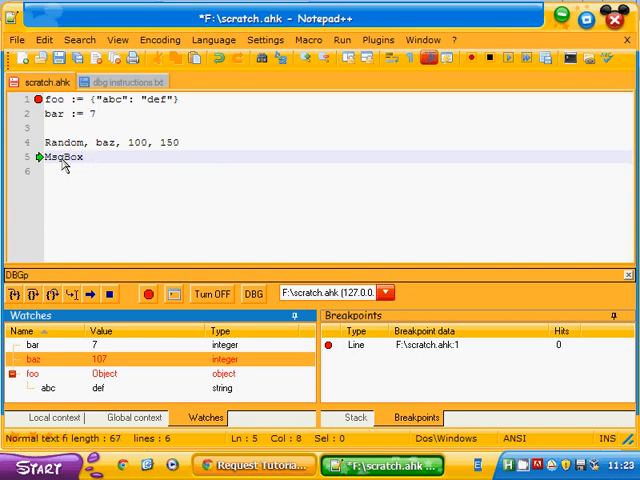
{"action": "type", "text": "%baz%"}
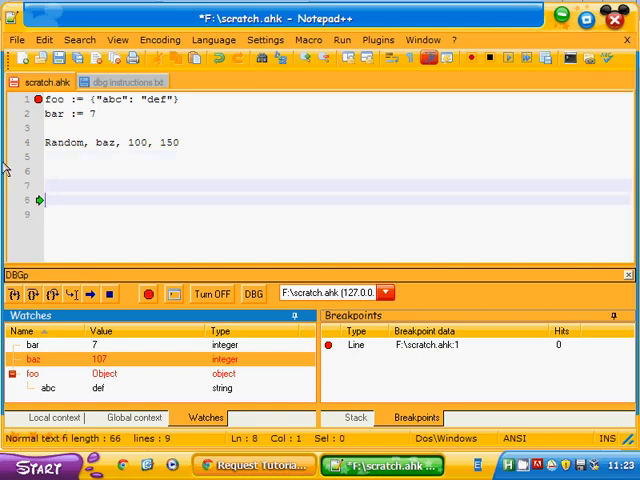
{"action": "type", "text": "baz"}
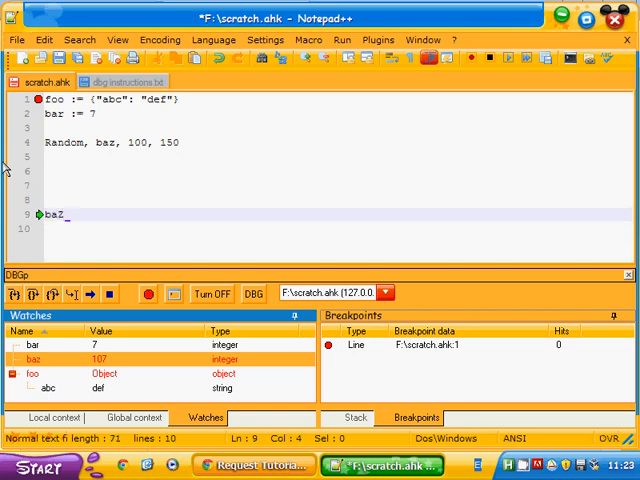
{"action": "key", "text": "Backspace"}
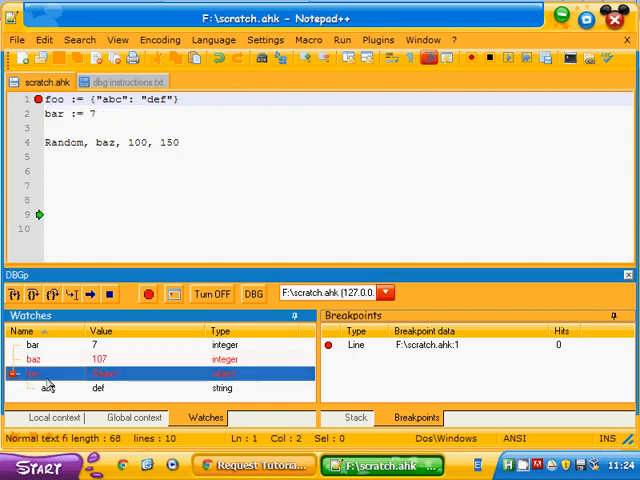
{"action": "mouse_move", "coordinate": [104, 178]}
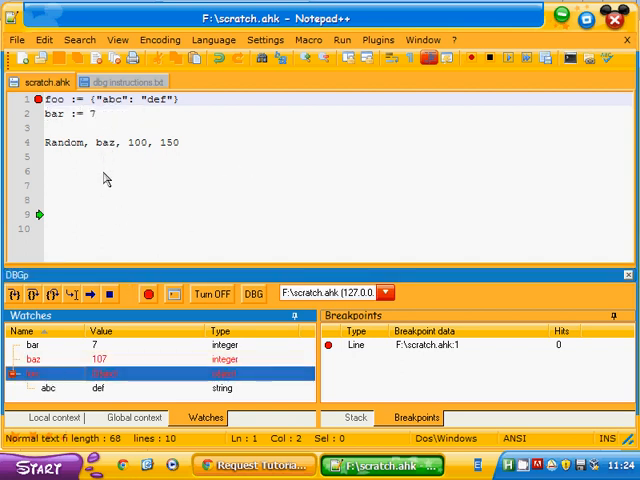